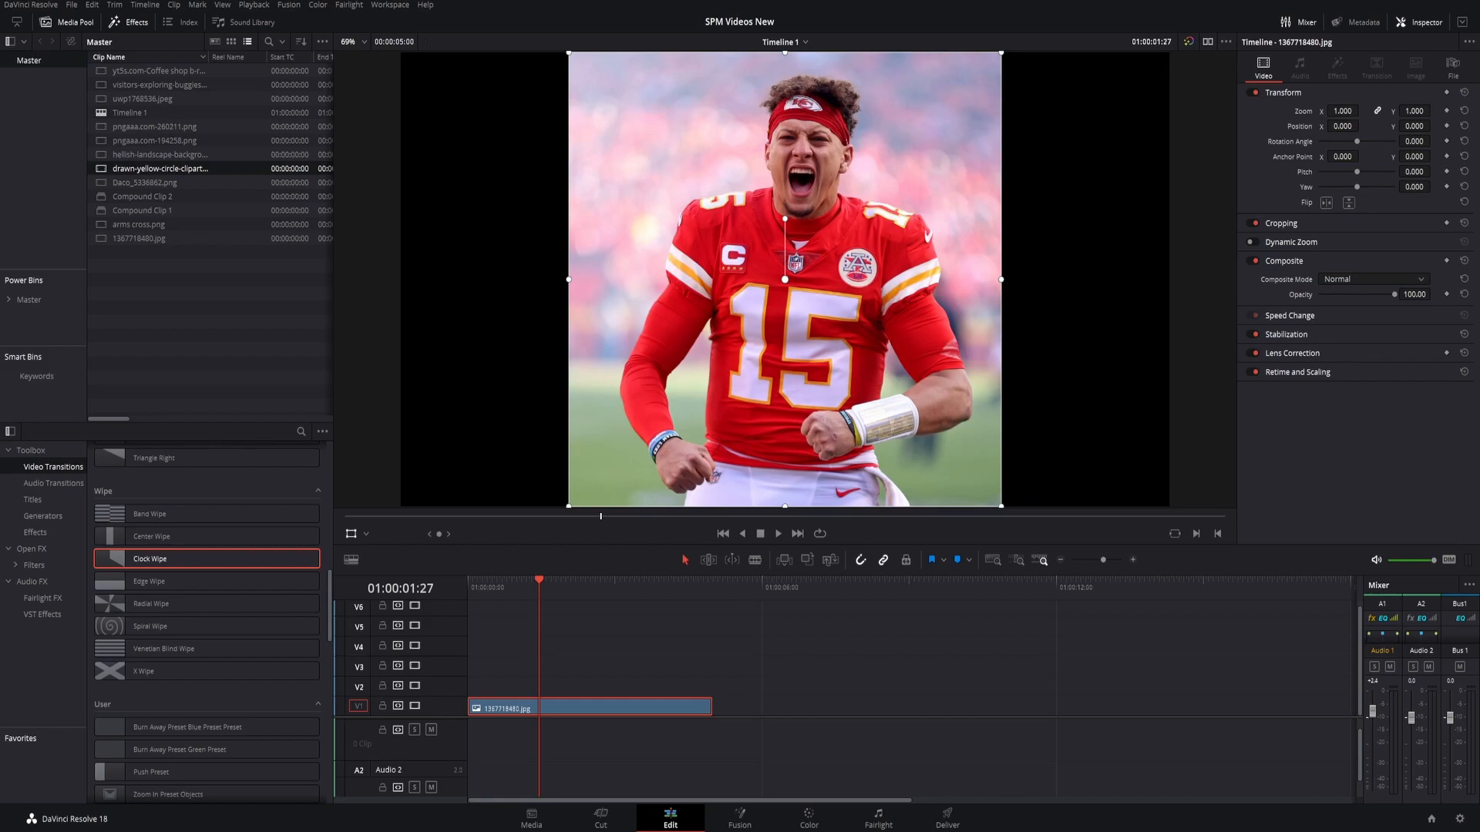
# Place drawn-yellow-circle-clipart on track V2 above the player photo
pyautogui.moveTo(160, 168); pyautogui.dragTo(661, 686)
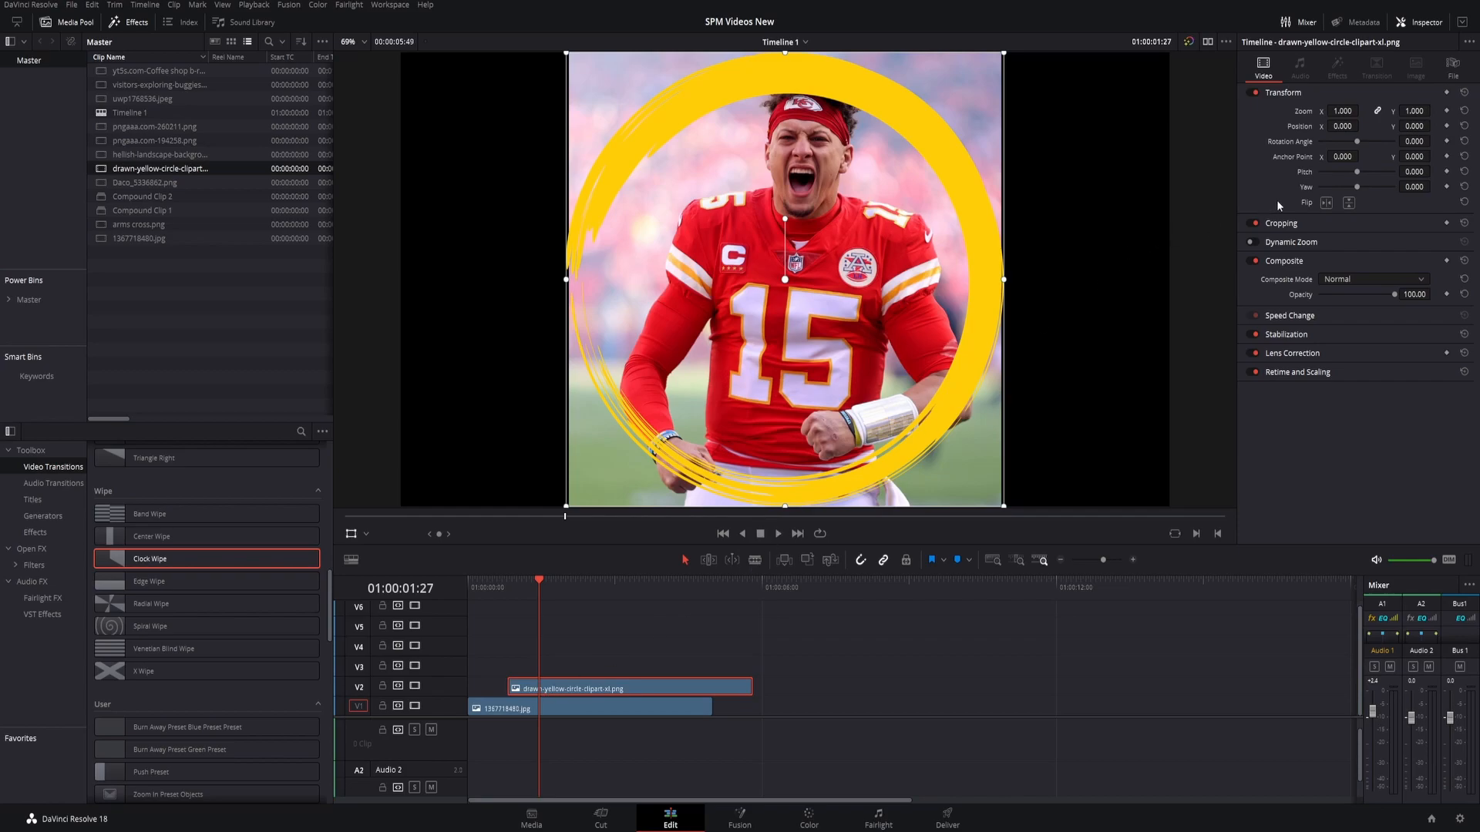
pyautogui.moveTo(786, 664)
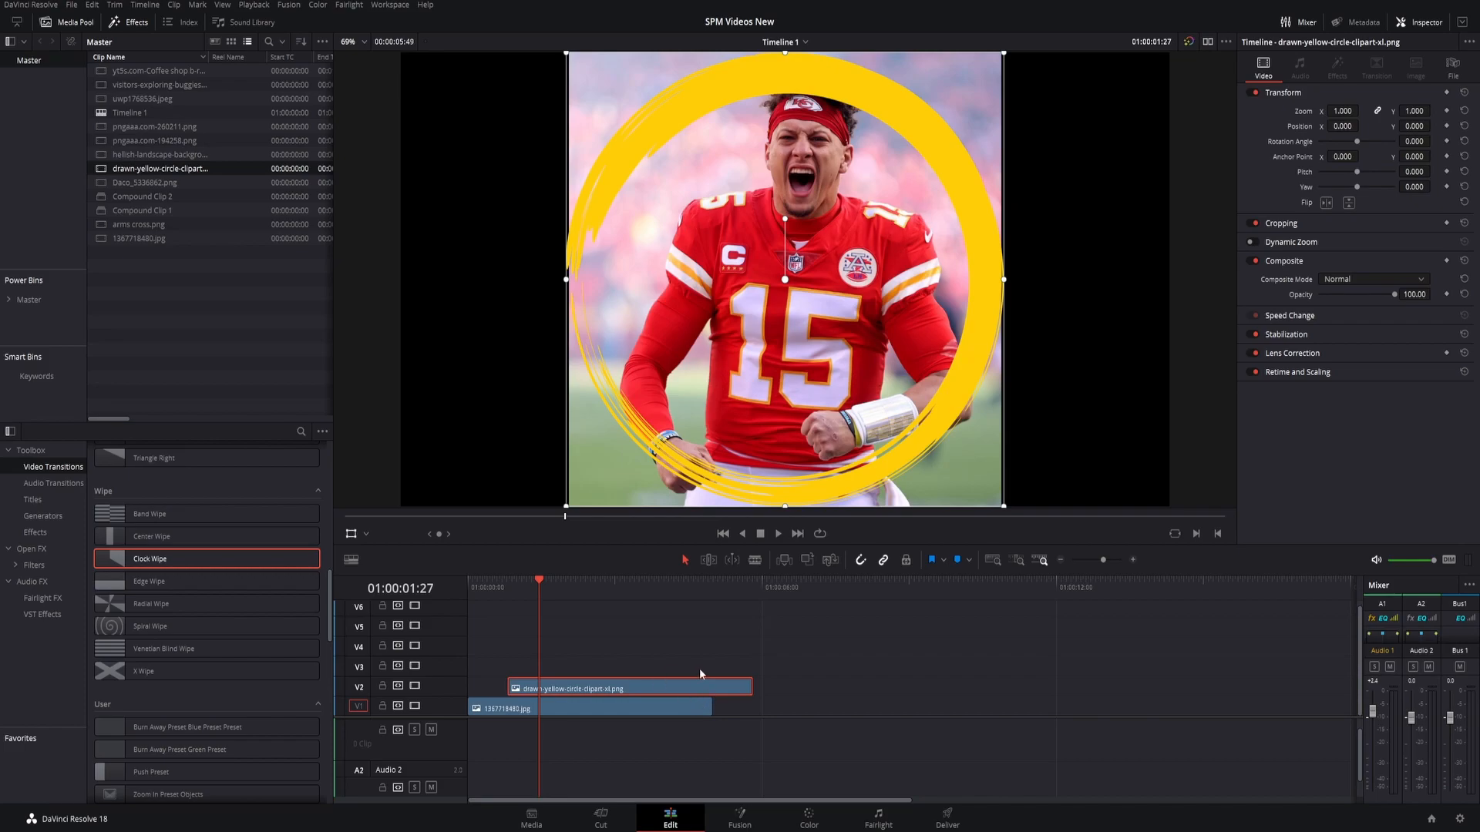
pyautogui.moveTo(711, 294)
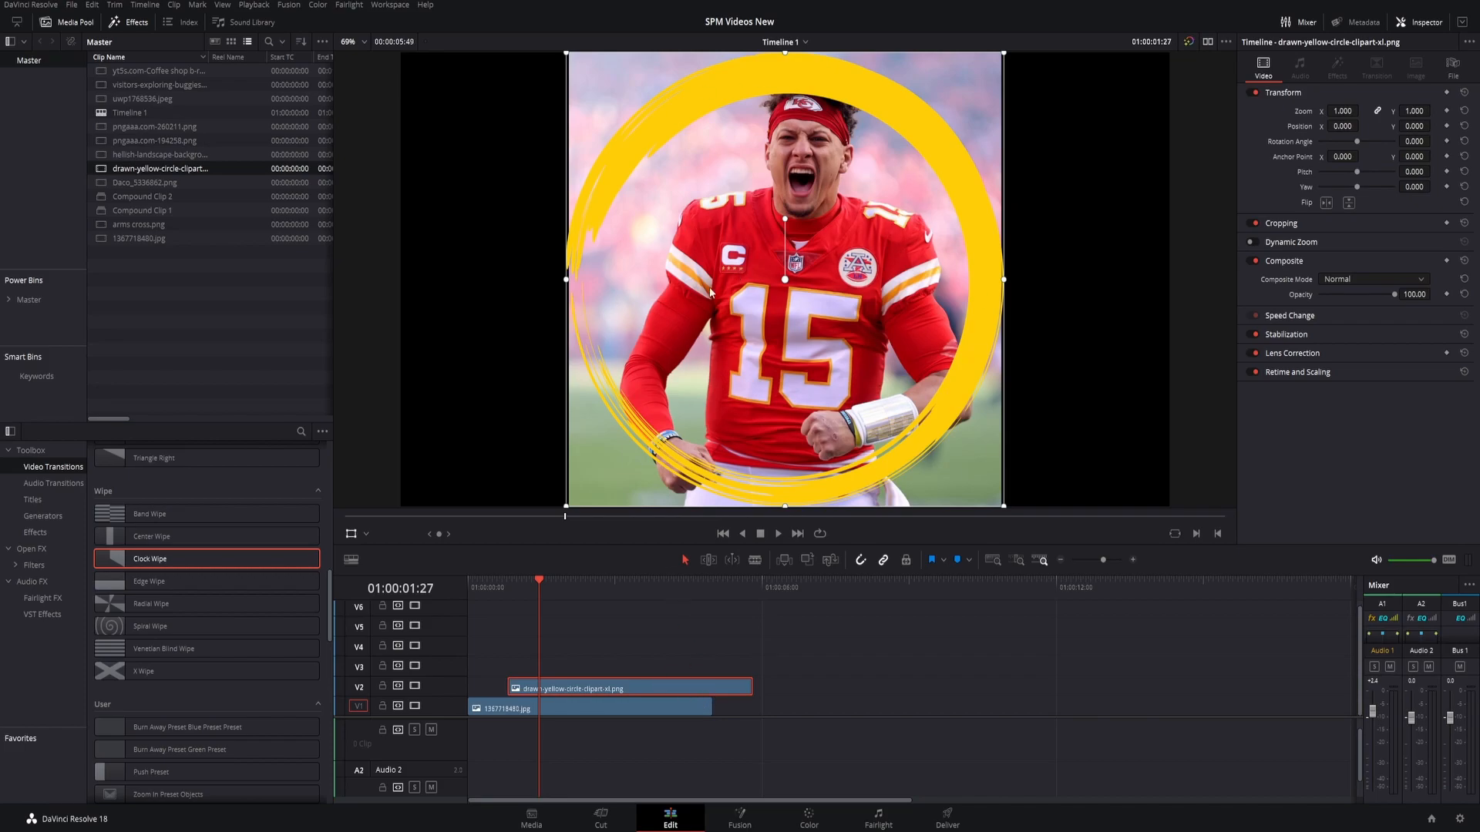
# Add a Clock Wipe transition to the start of the yellow circle clip
pyautogui.moveTo(783, 219); pyautogui.dragTo(802, 224)
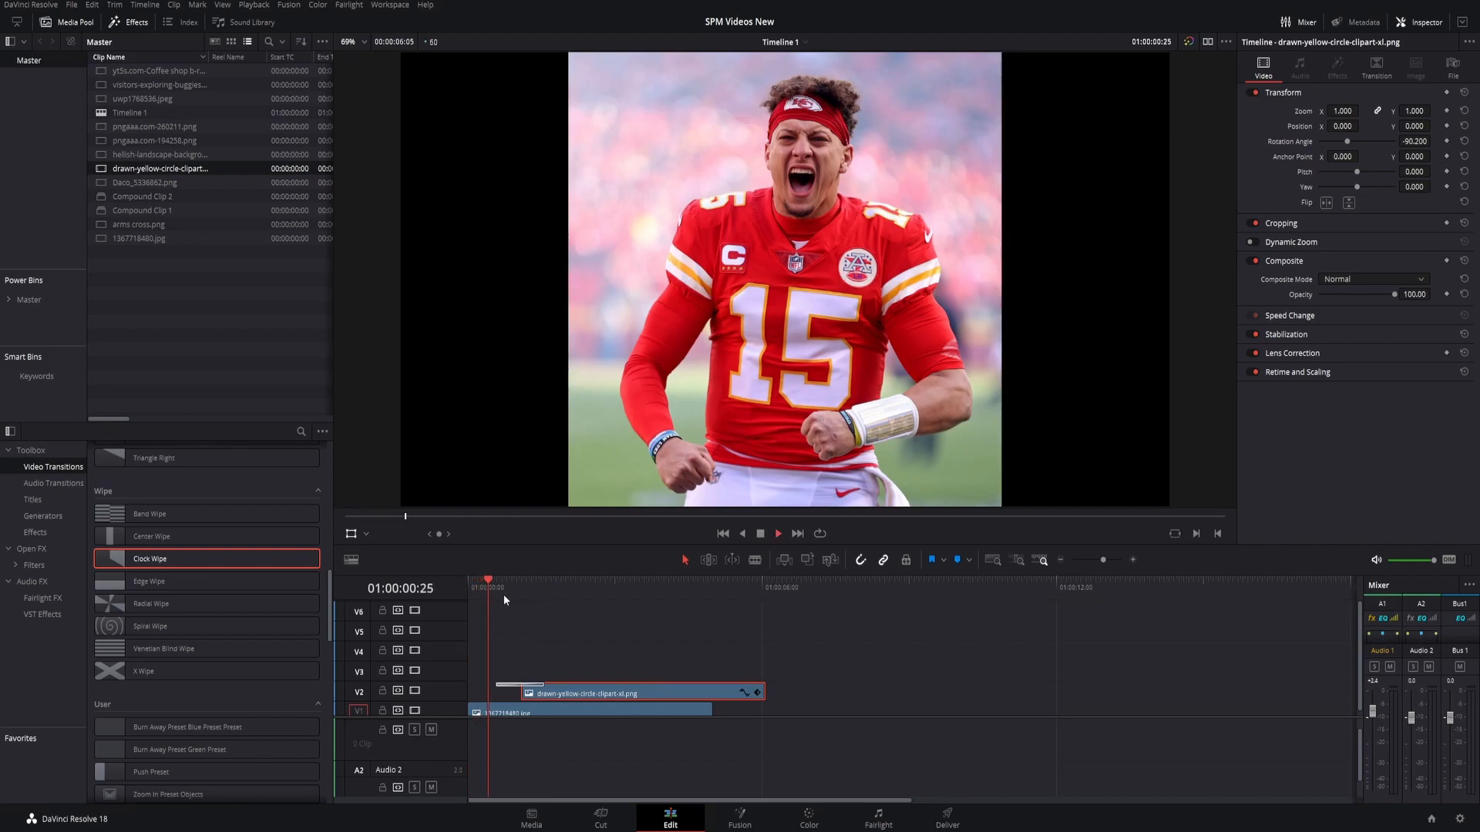
# Set the Clock Wipe's easing to In & Out, then reselect the circle clip
pyautogui.click(558, 579)
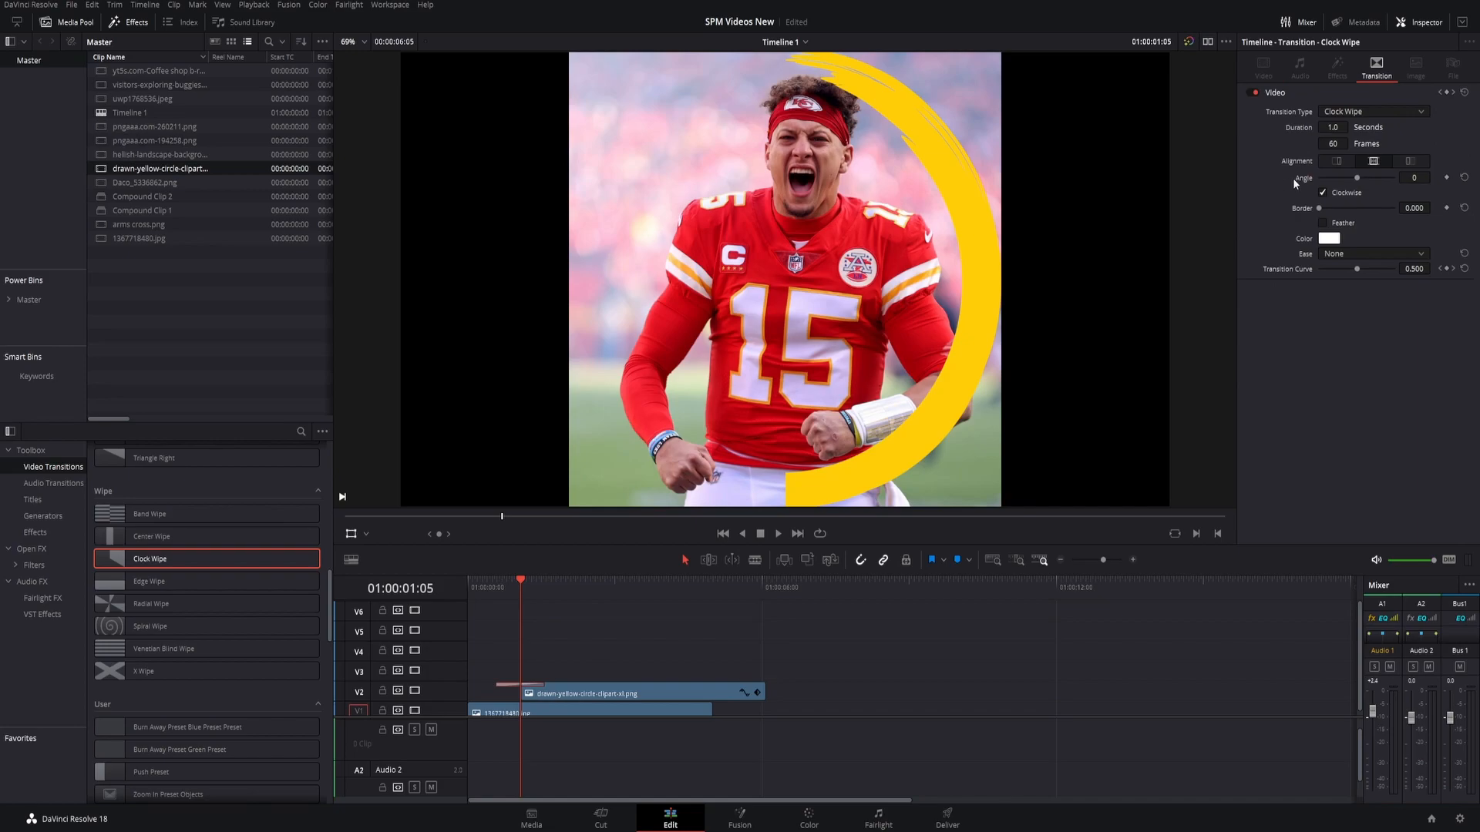
pyautogui.click(1374, 253)
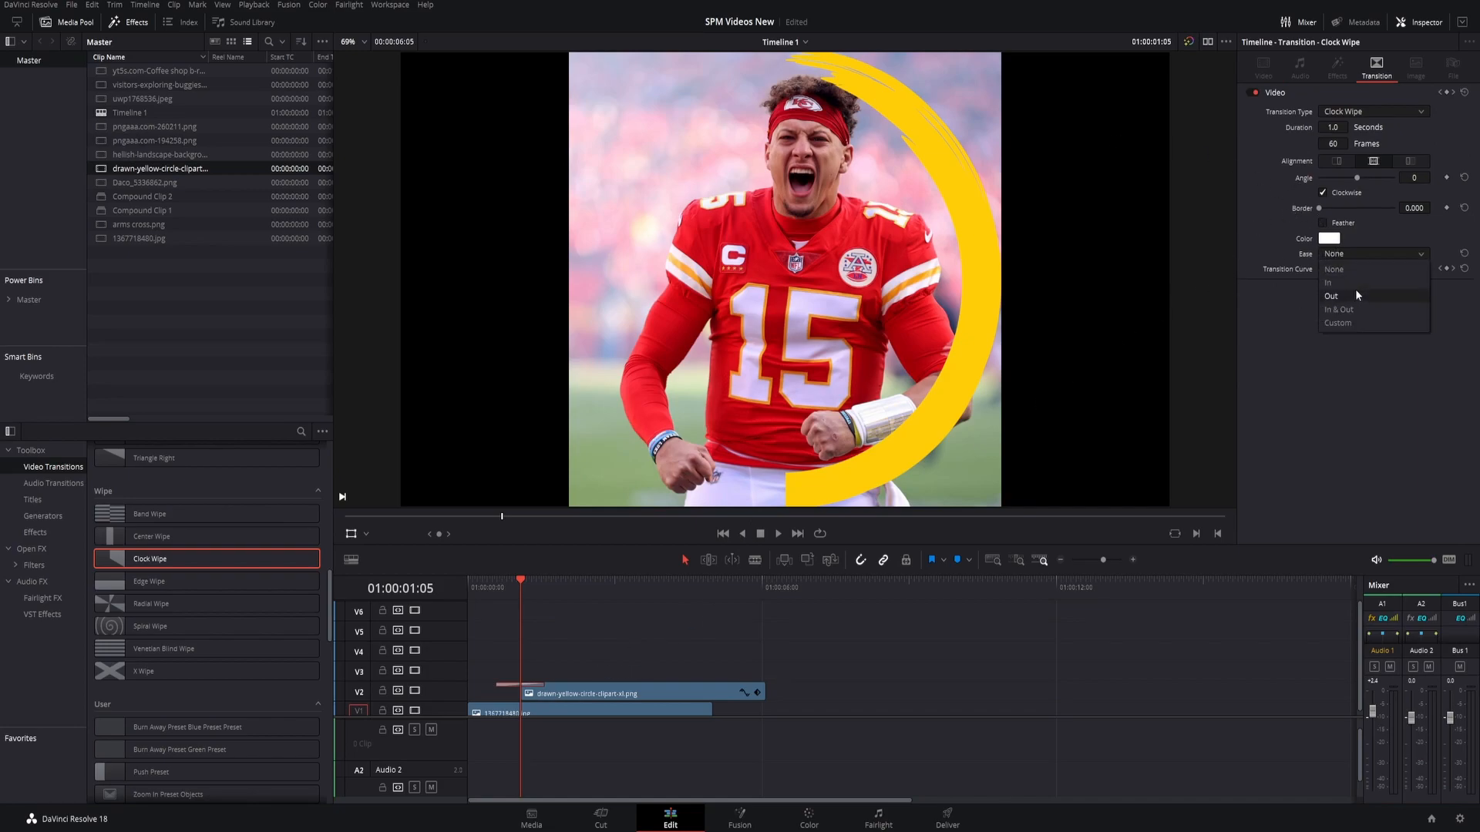
pyautogui.click(1339, 310)
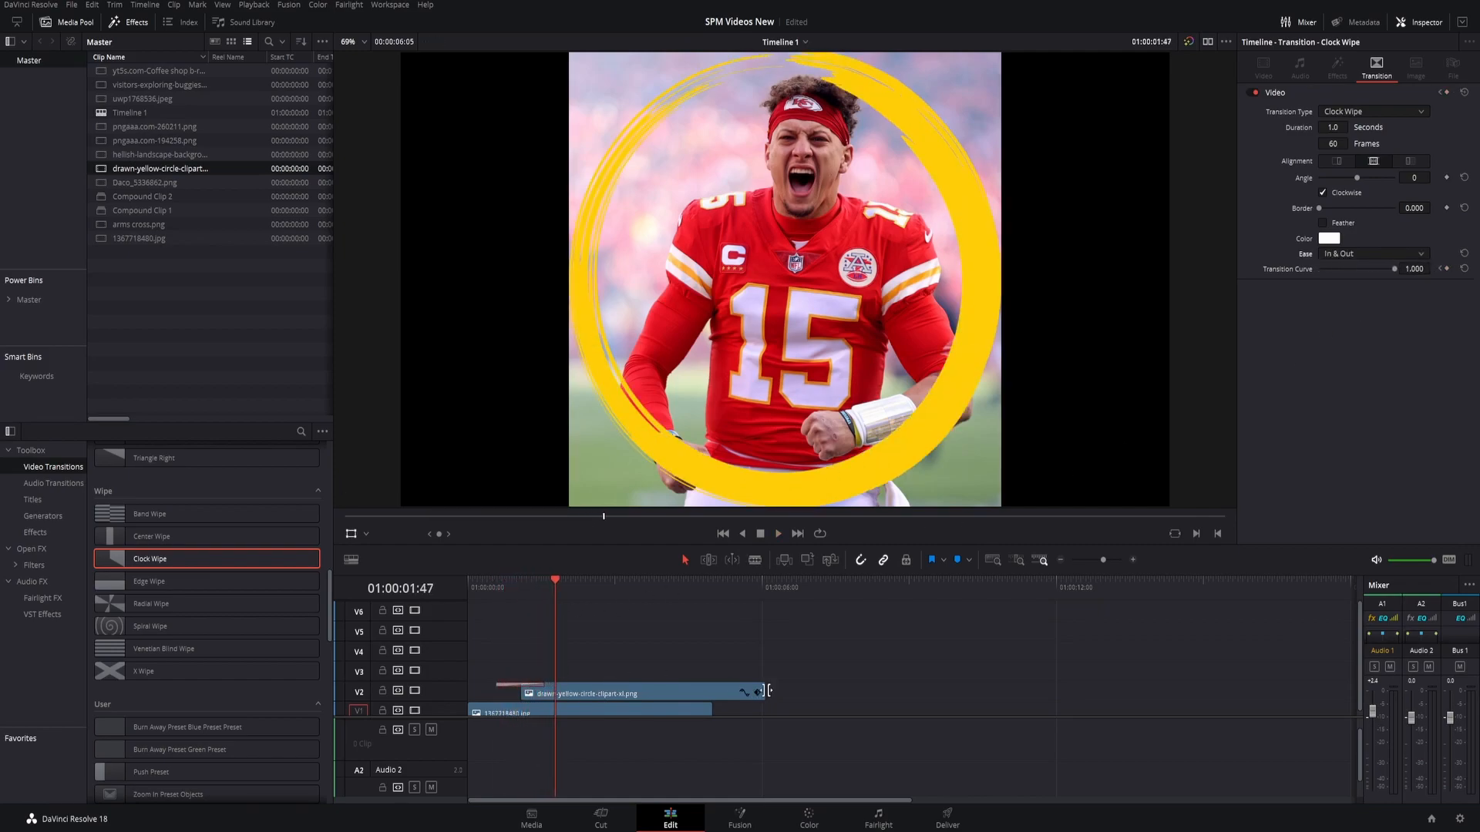
pyautogui.click(613, 692)
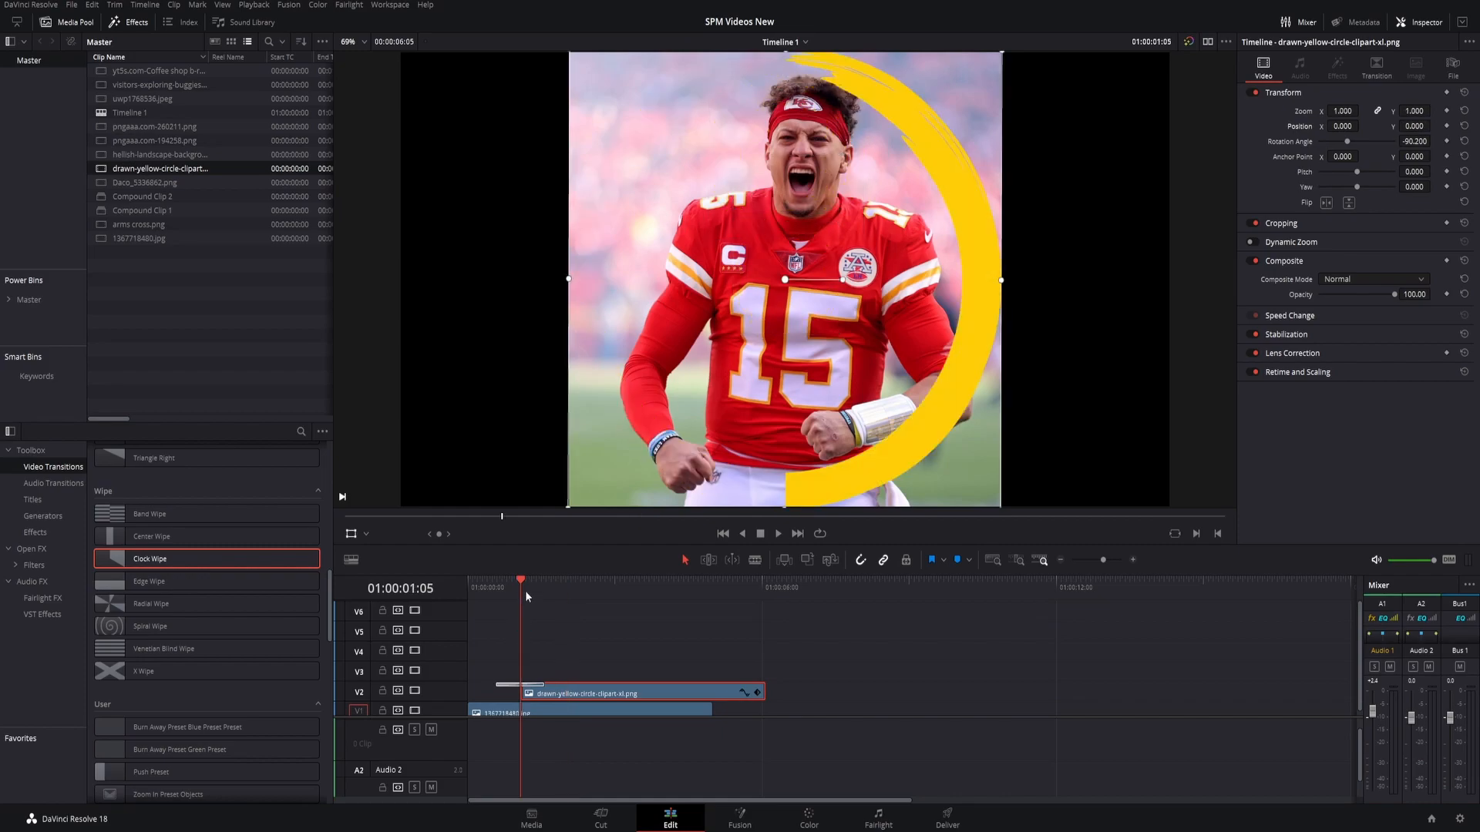
# Extend the yellow circle clip on V2 well past the player photo
pyautogui.click(777, 534)
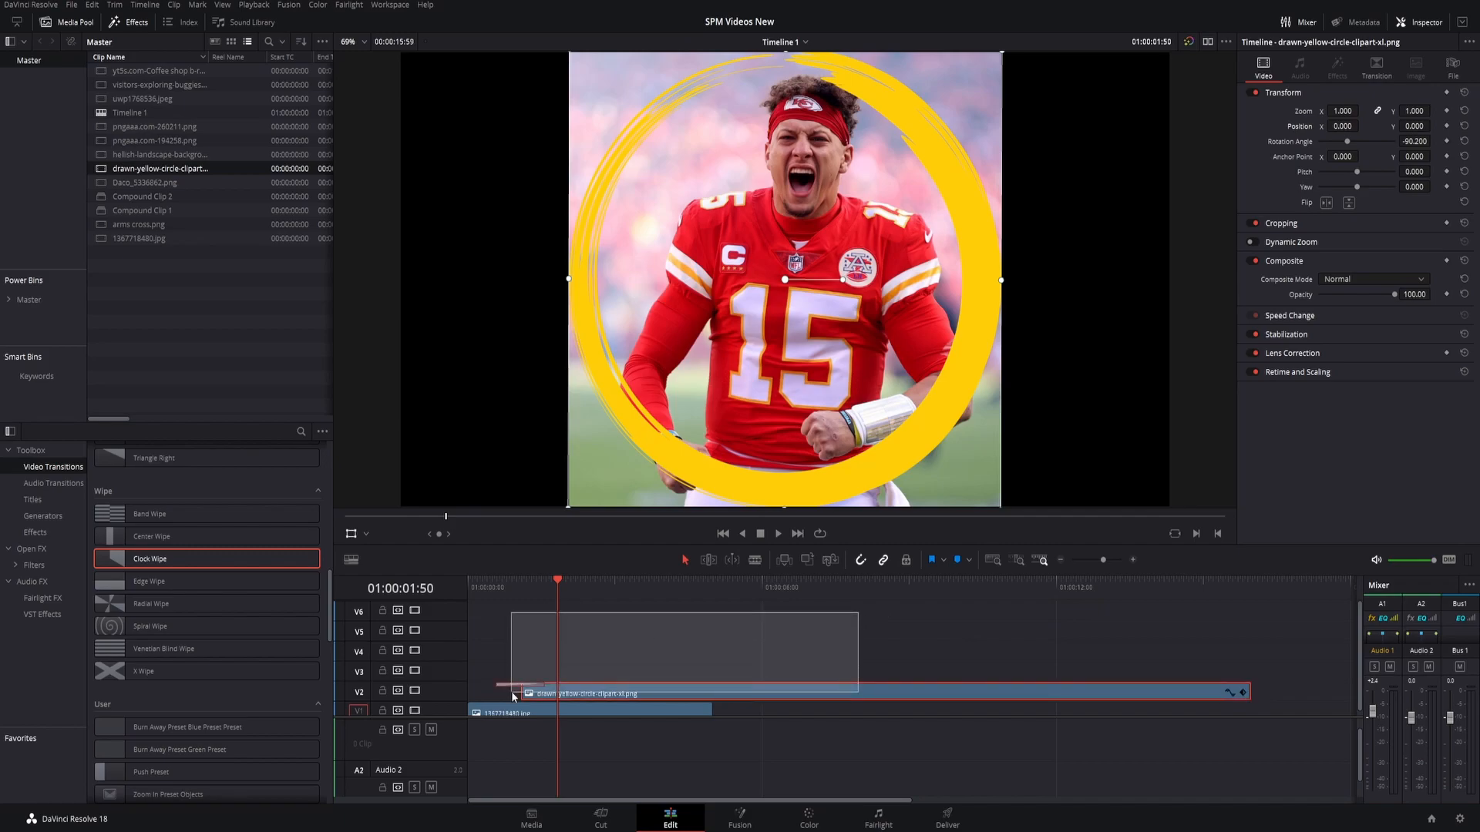
# Create Compound Clip 3 from the yellow circle clip and its wipe
pyautogui.rightClick(584, 694)
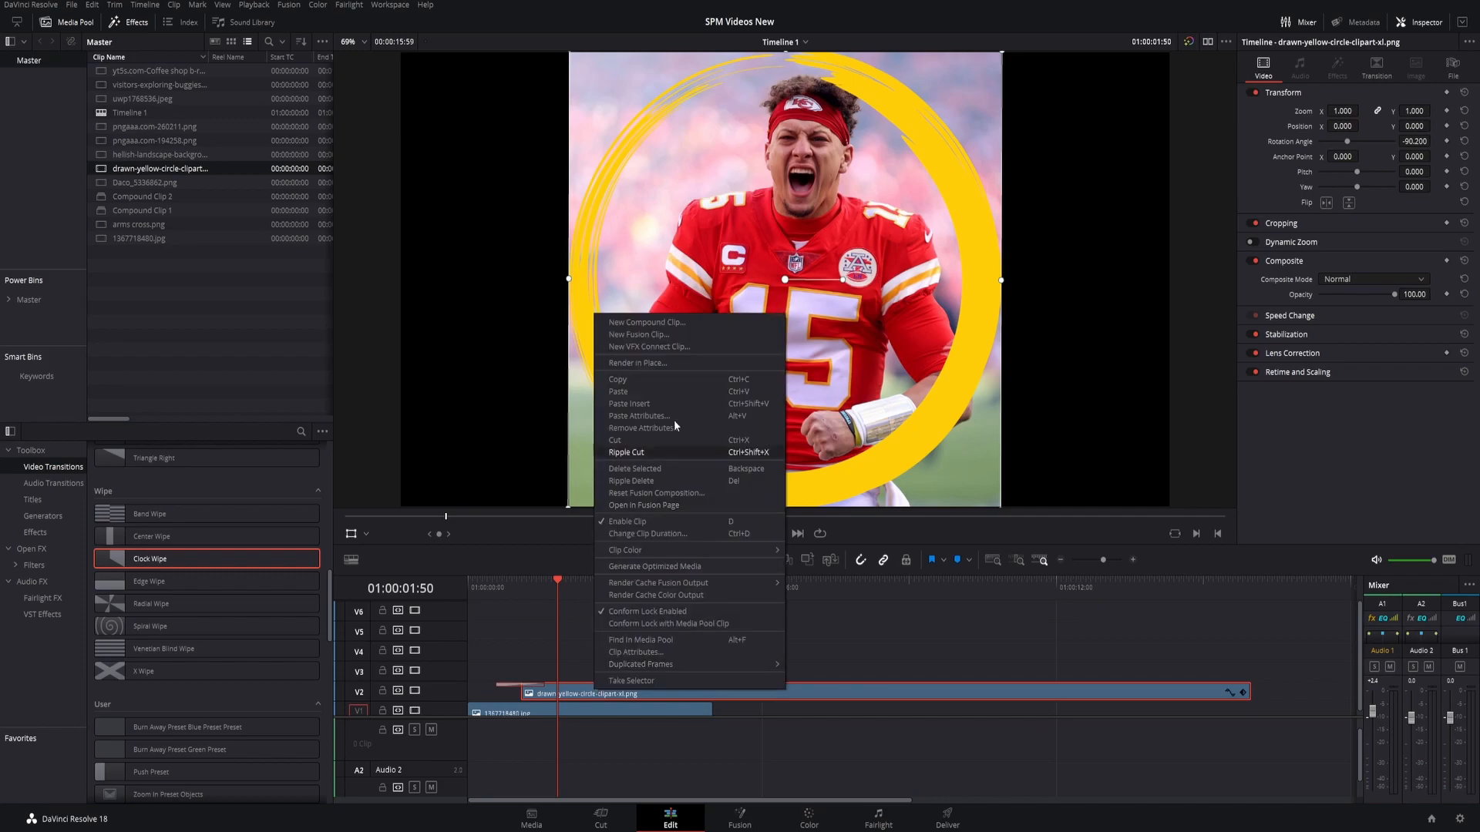
pyautogui.click(646, 323)
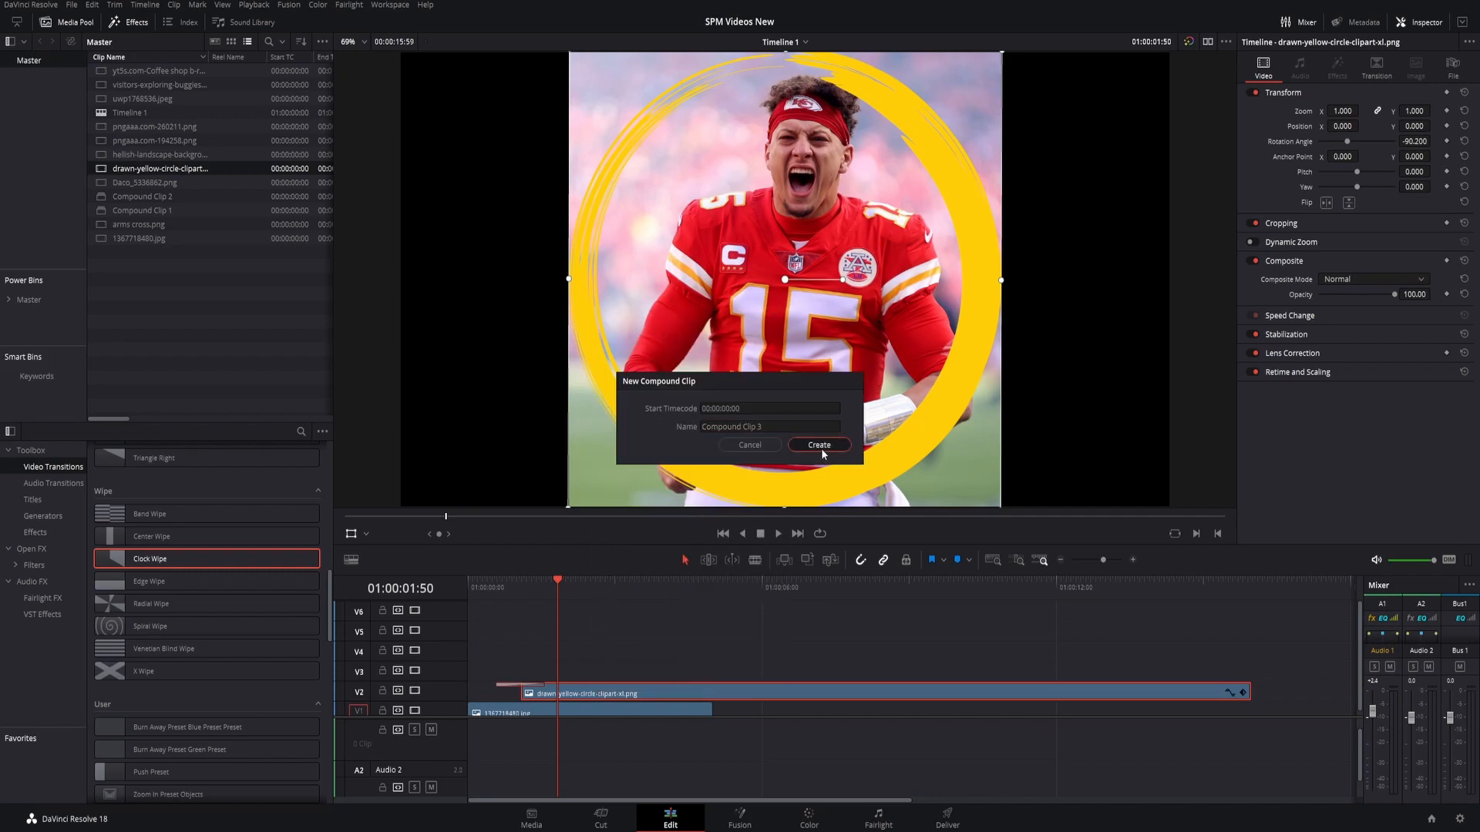
pyautogui.click(819, 445)
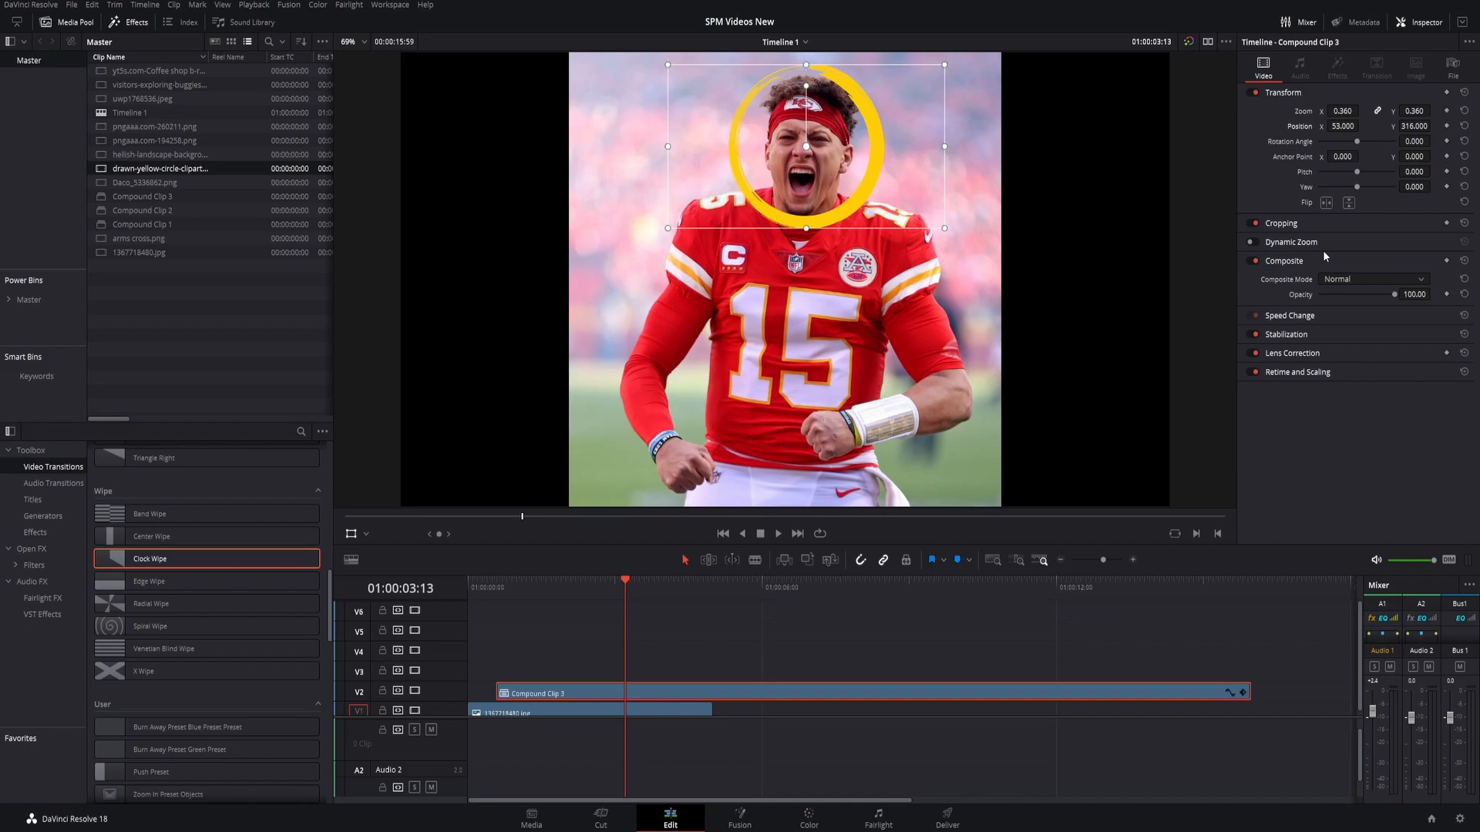
pyautogui.moveTo(1377, 114)
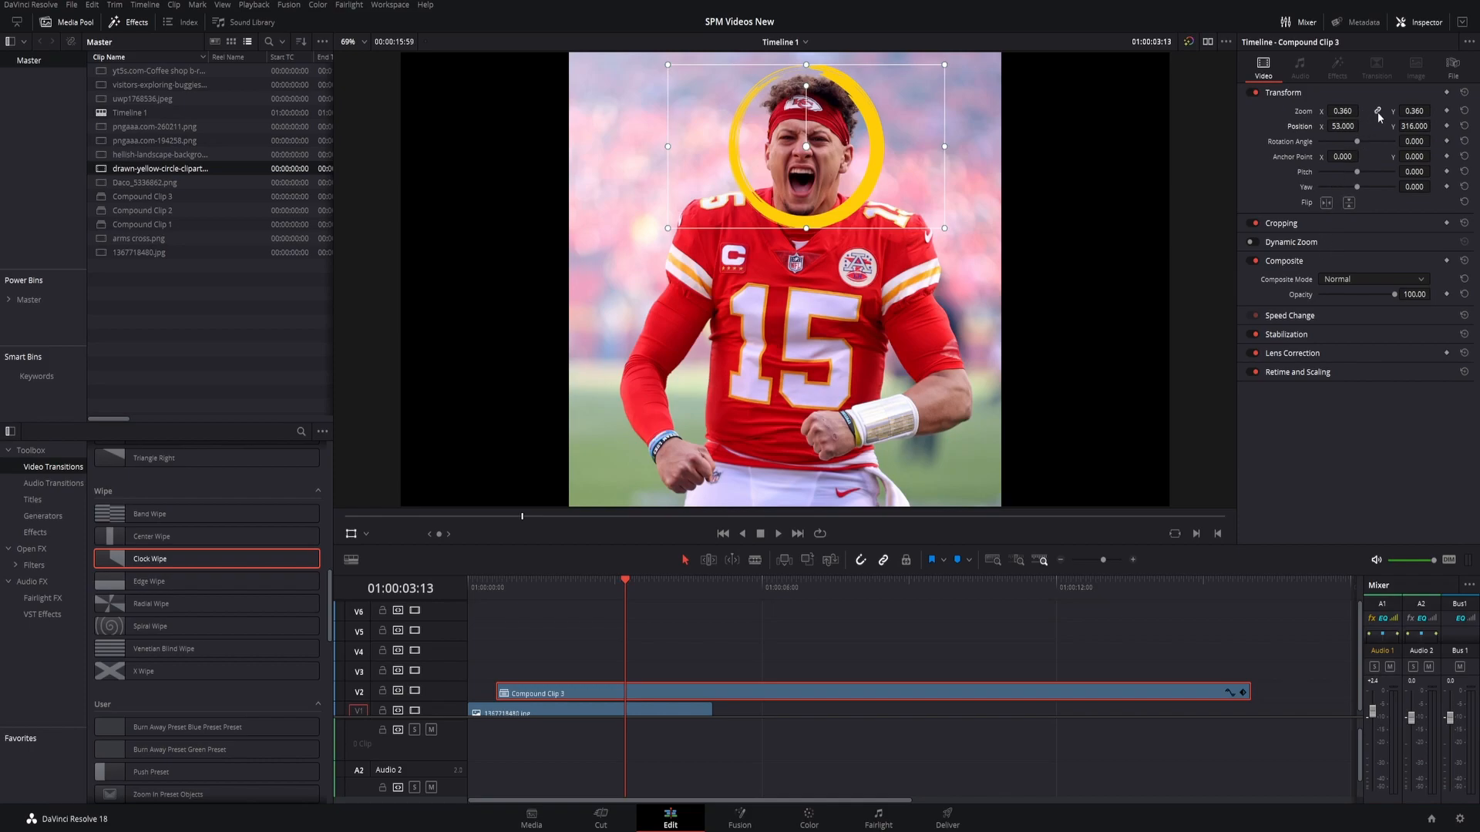
pyautogui.moveTo(1379, 120)
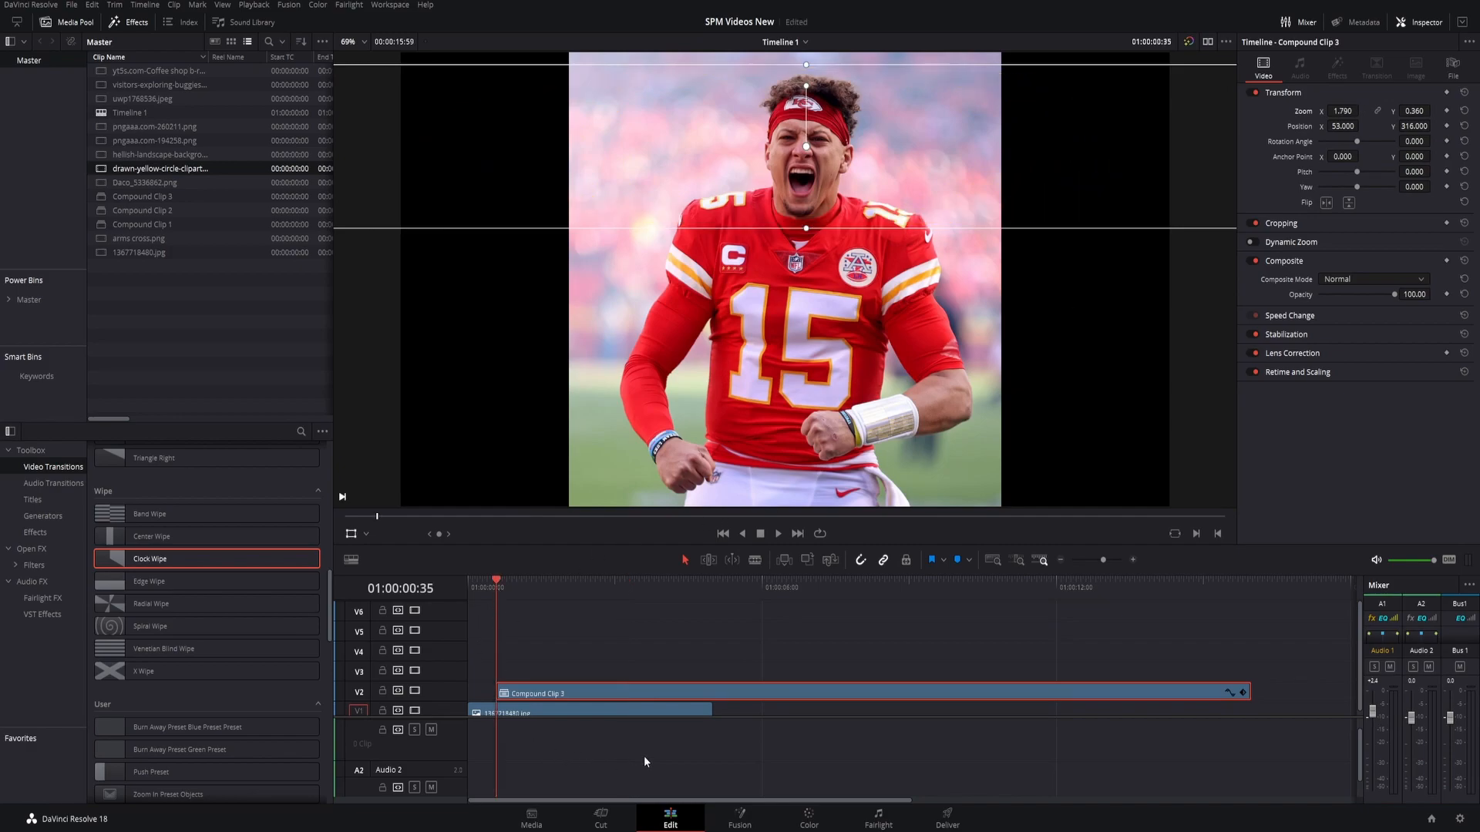
# Set Zoom X to 1.790 to flatten the circle into a wide ellipse
pyautogui.click(777, 534)
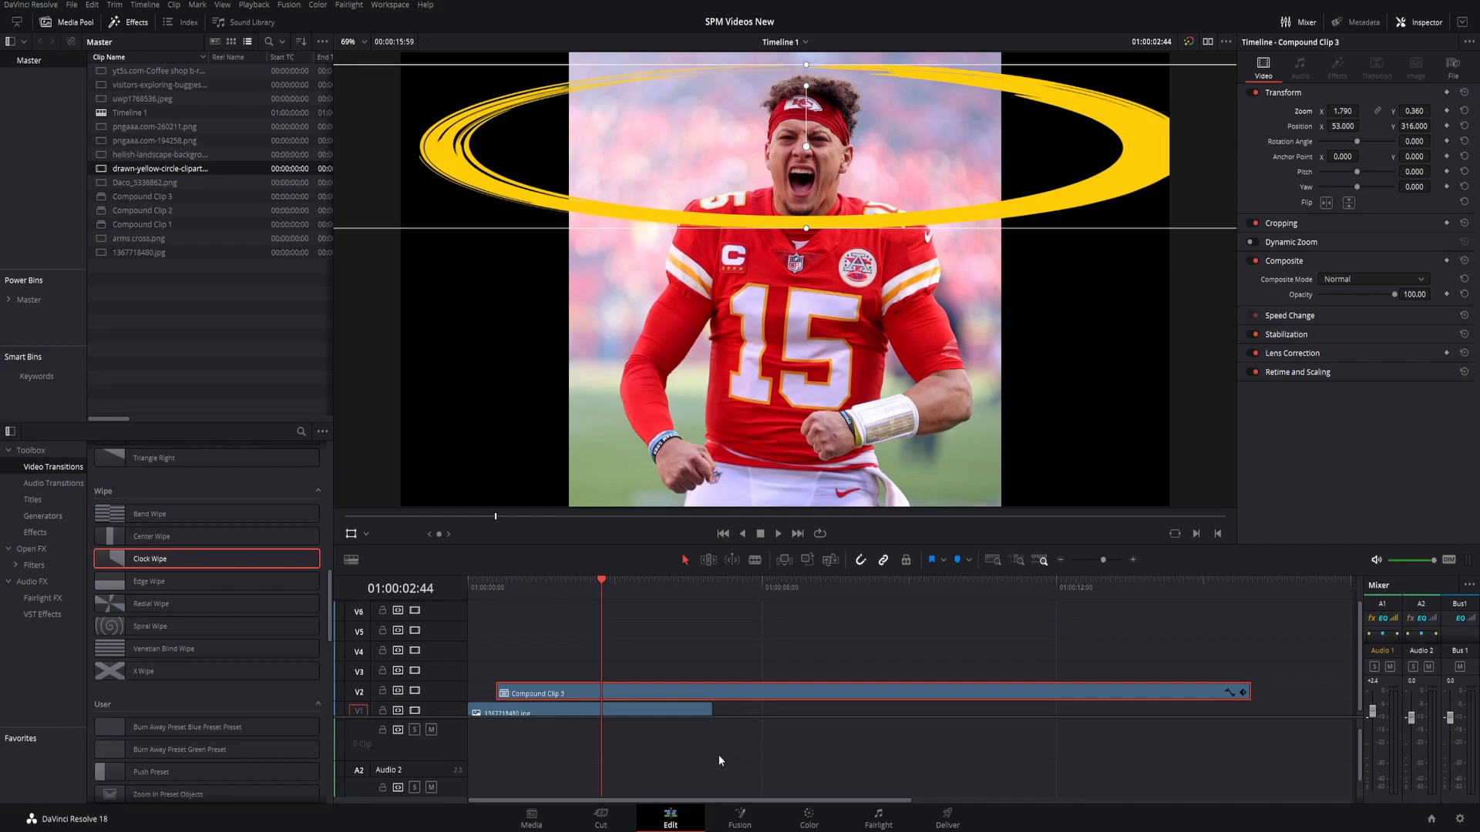
pyautogui.moveTo(724, 757)
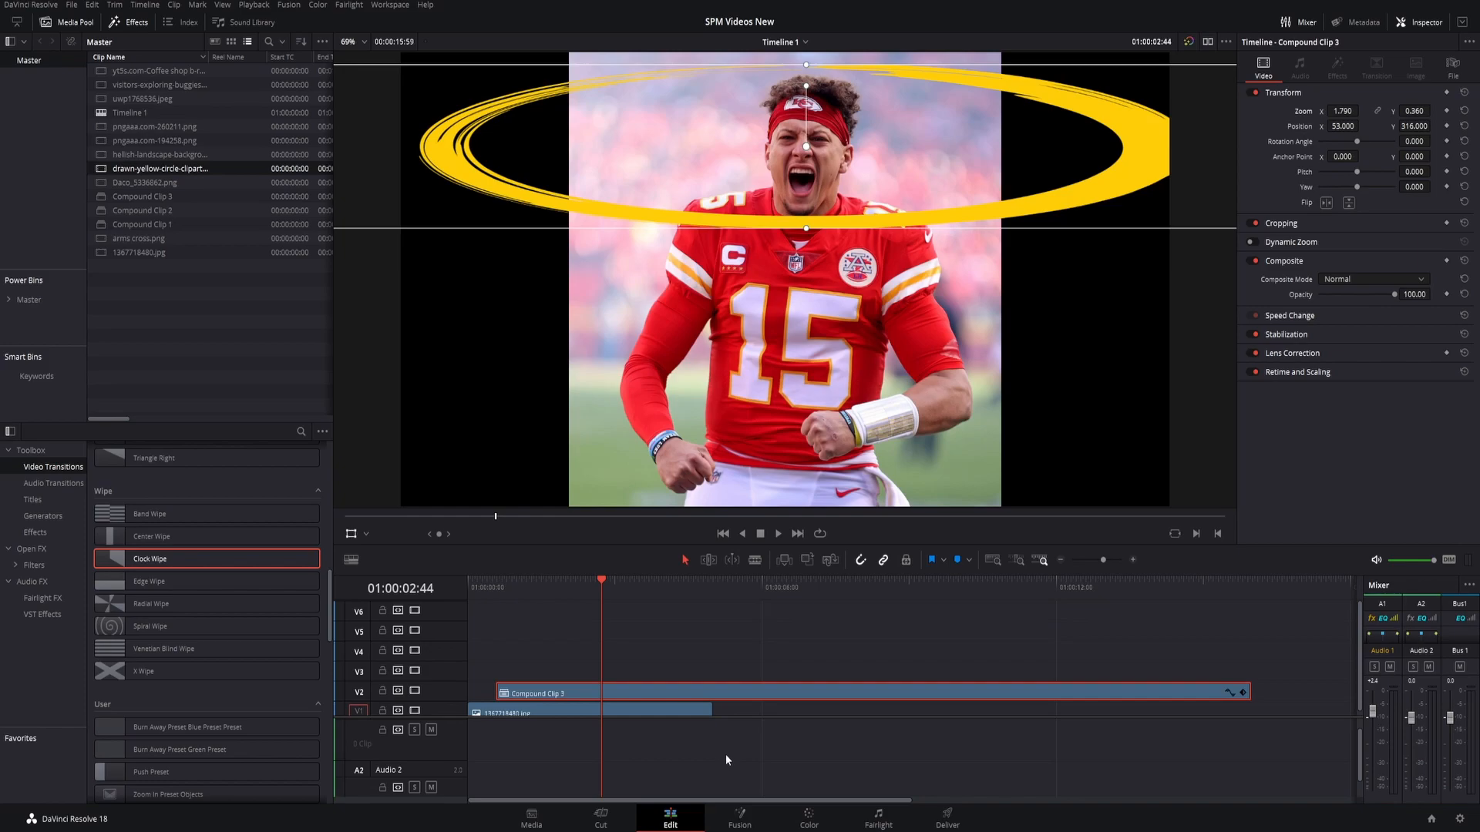